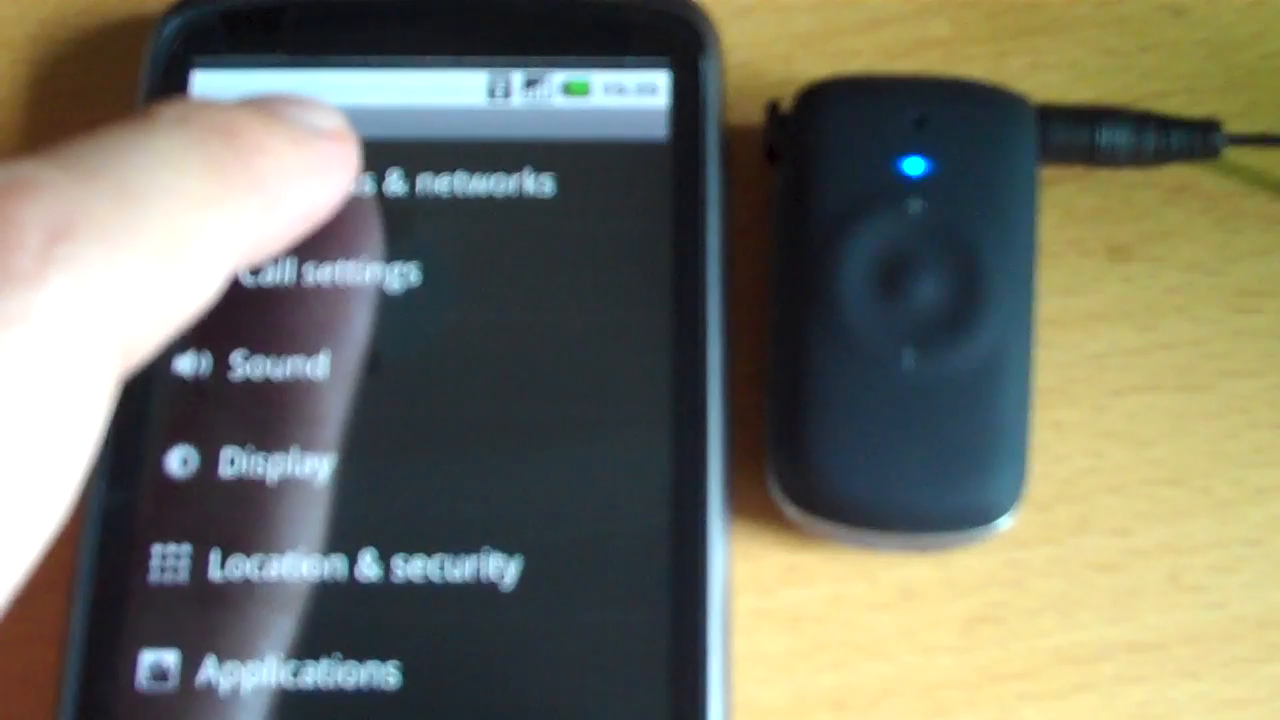
Open Wireless & networks to reach Bluetooth settings and start scanning for devices
{"action": "left_click", "coordinate": [400, 184]}
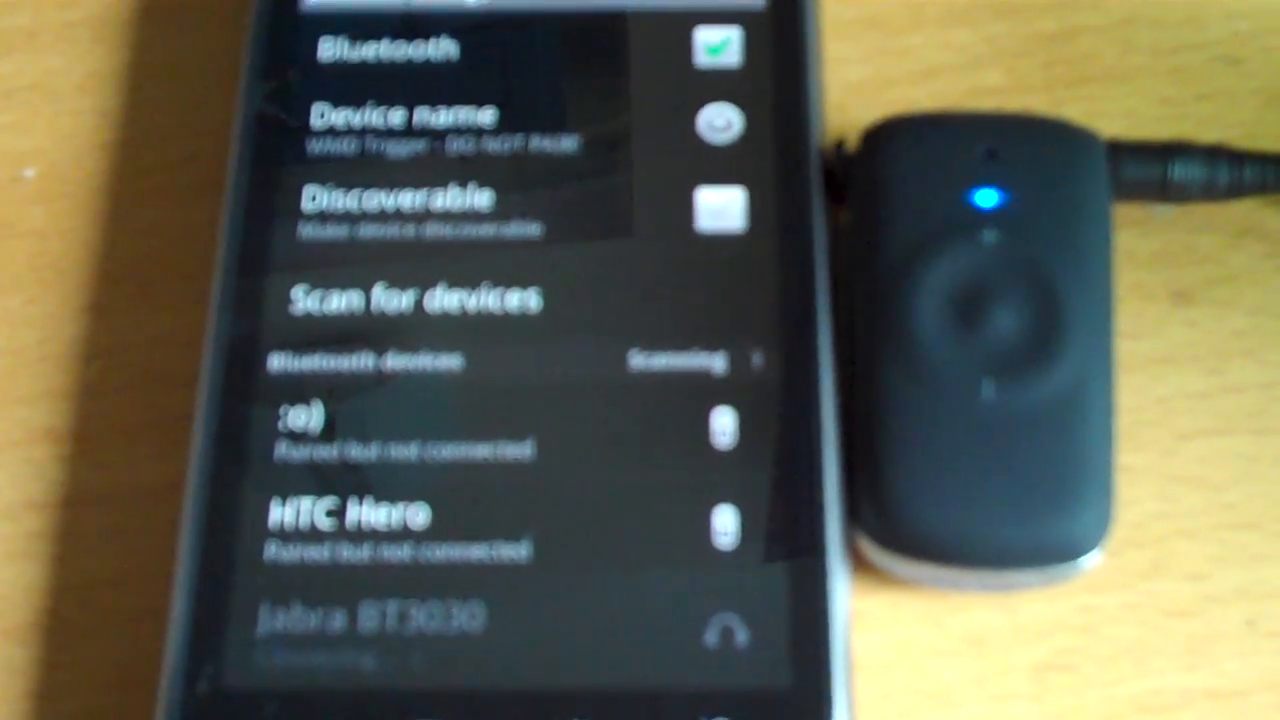
Scroll the found-devices list down until the Jabra CLI headset entry appears
{"action": "scroll", "scroll_direction": "down", "scroll_amount": 3}
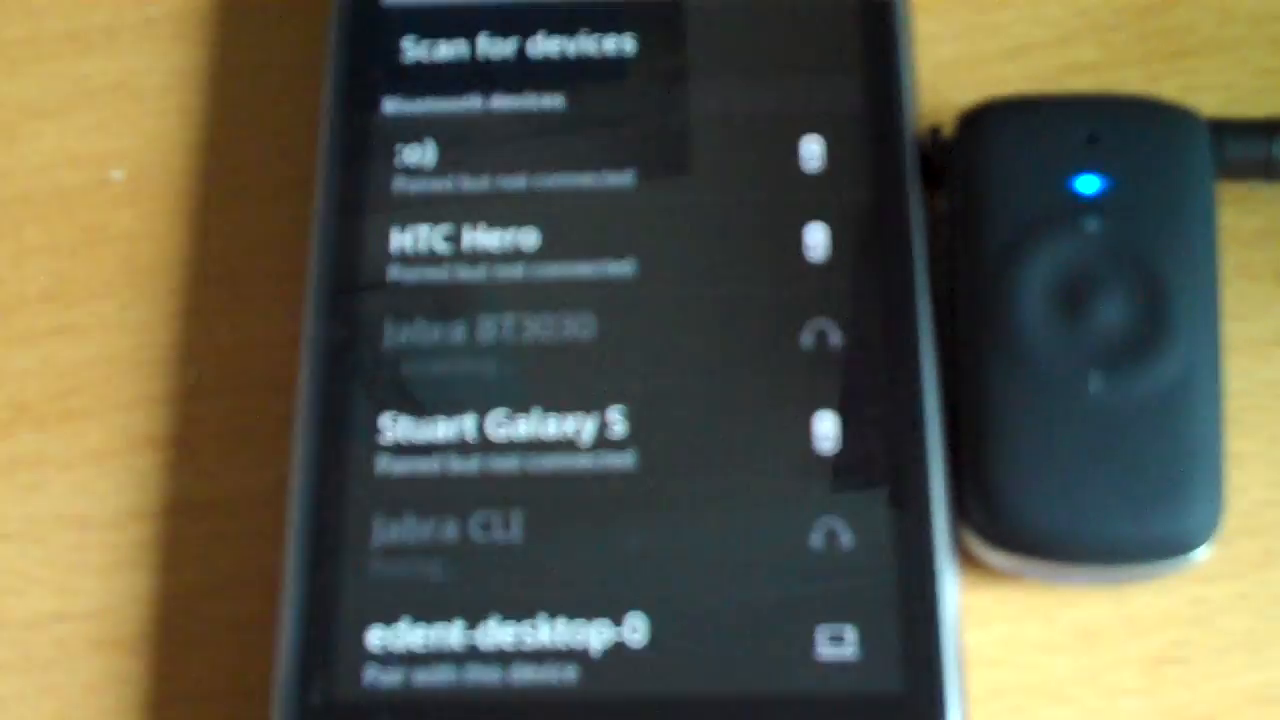